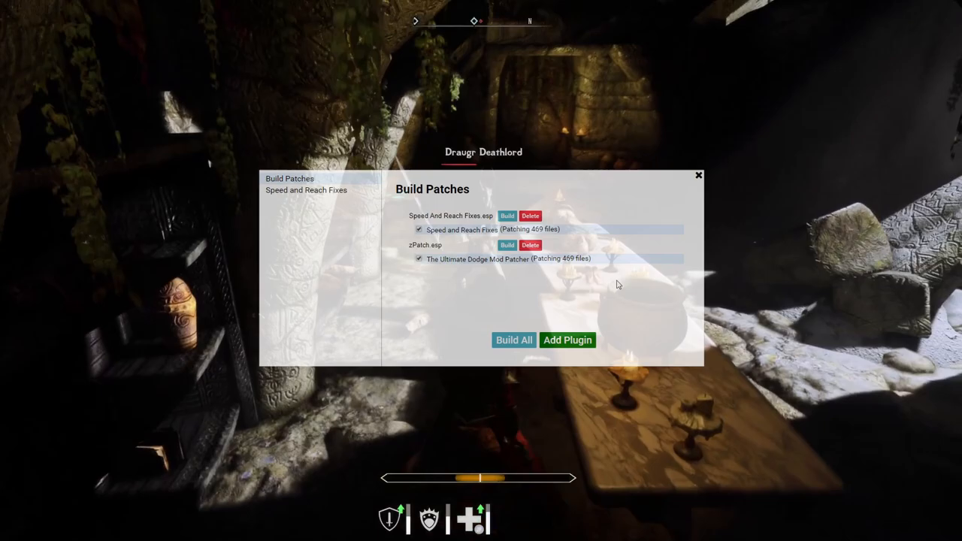
- Build all configured patches, which fails with the 254 maximum plugin count error
{"action": "left_click", "coordinate": [697, 175]}
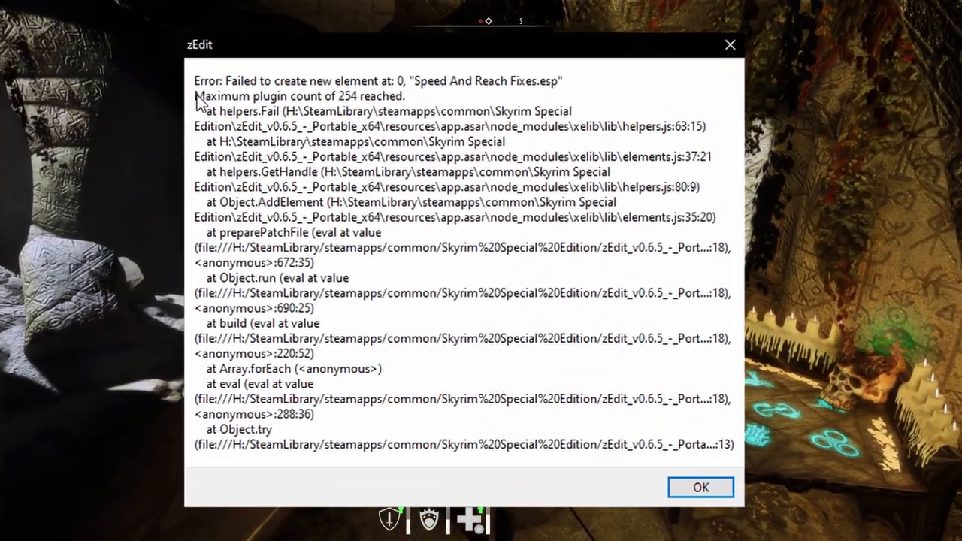
- Dismiss the maximum plugin count error dialog
{"action": "left_click", "coordinate": [701, 487]}
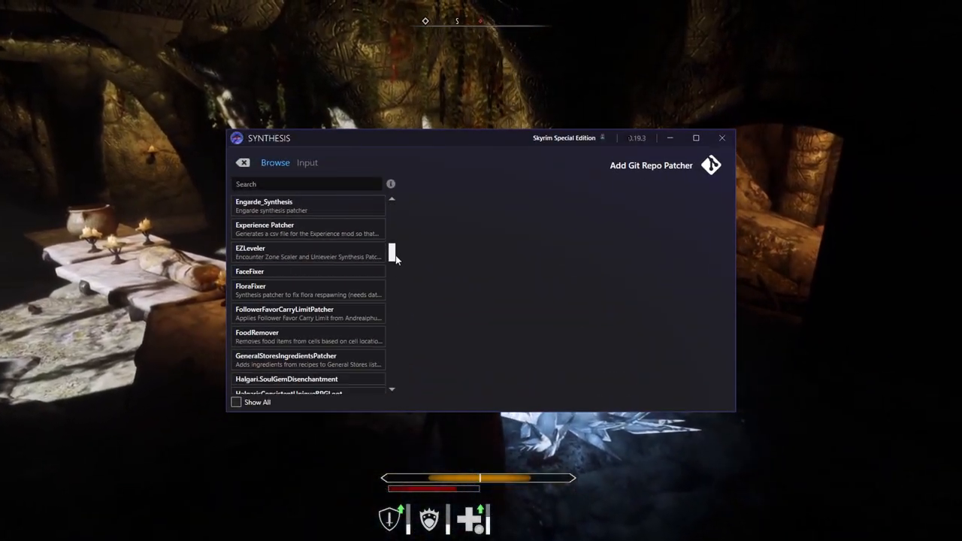
- Scroll through the list of available patchers in the Browse view
{"action": "scroll", "scroll_direction": "down", "scroll_amount": 3}
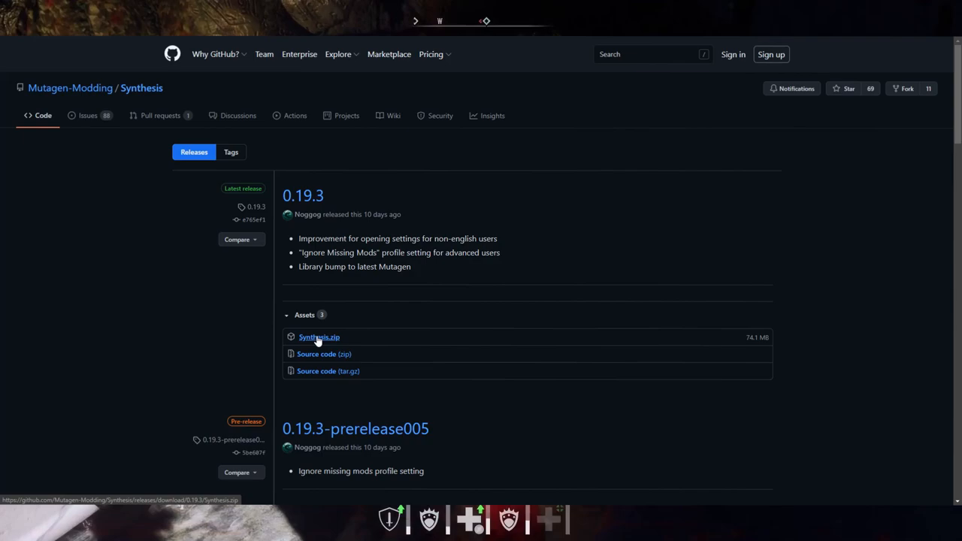
- Download the Synthesis 0.19.3 Synthesis.zip asset and extract it in Downloads
{"action": "left_click", "coordinate": [319, 337]}
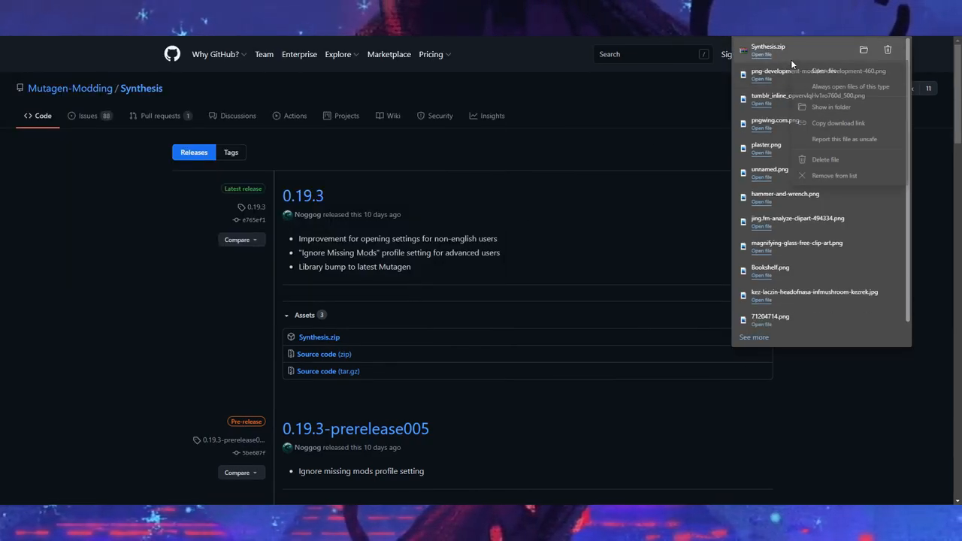
{"action": "right_click", "coordinate": [654, 376]}
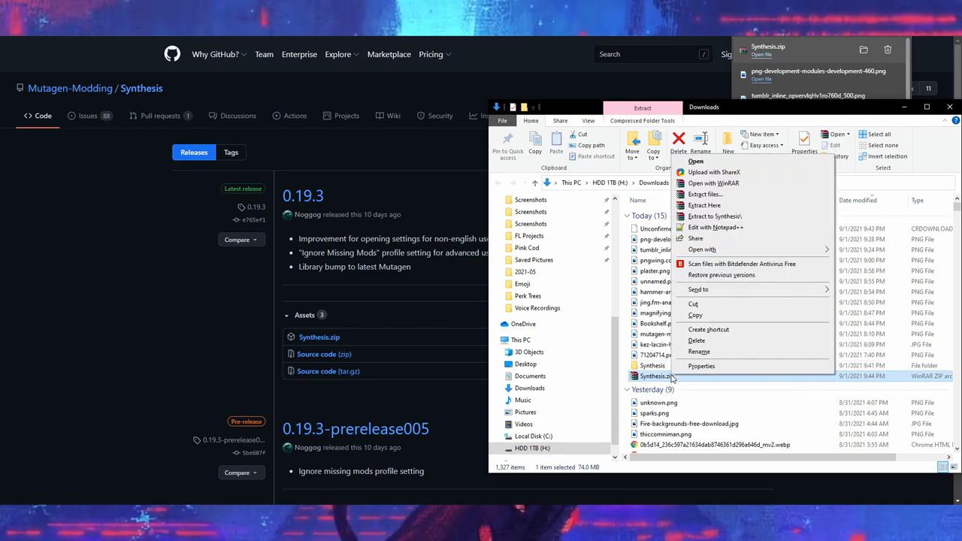
{"action": "left_click", "coordinate": [462, 306]}
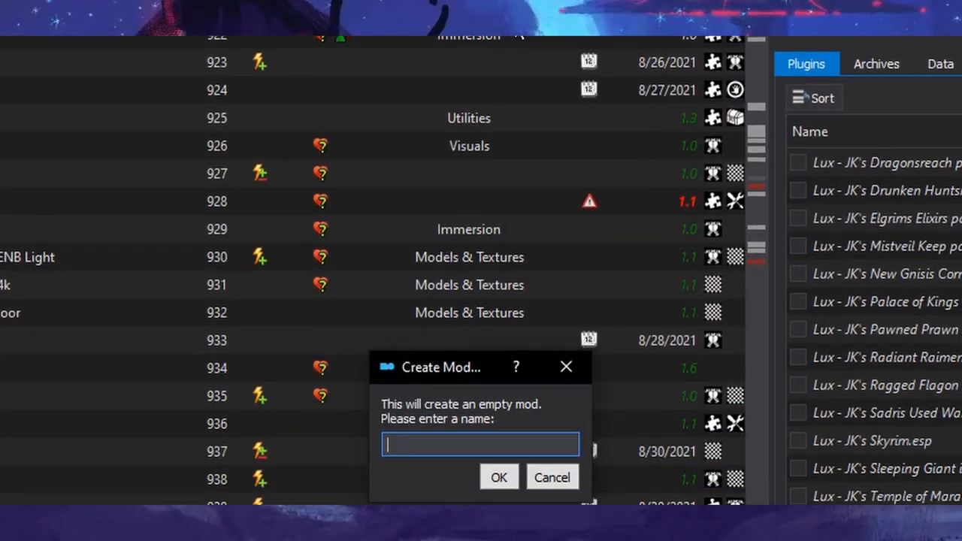
- Name the new empty mod 'Synthesis Output' and confirm its creation
{"action": "type", "text": "Synthesis Output"}
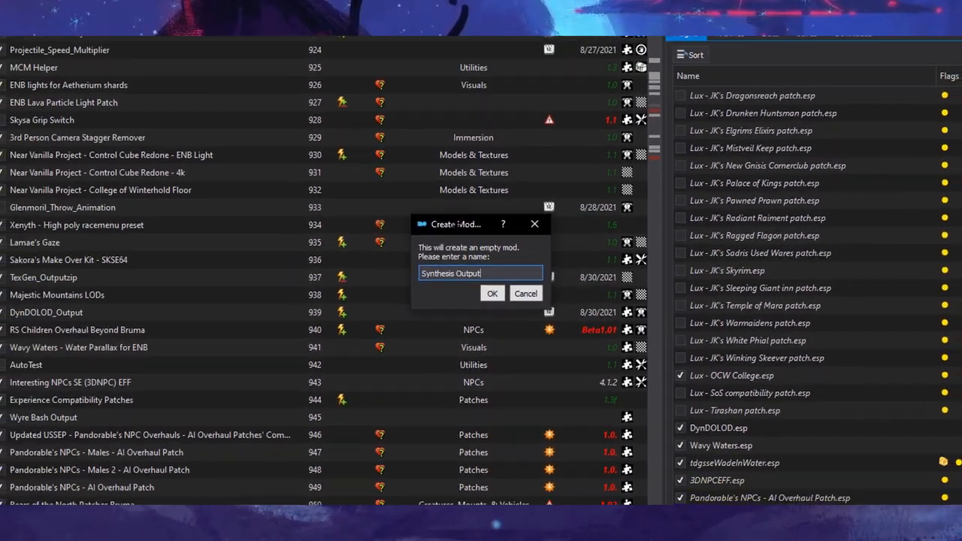
{"action": "left_click", "coordinate": [492, 293]}
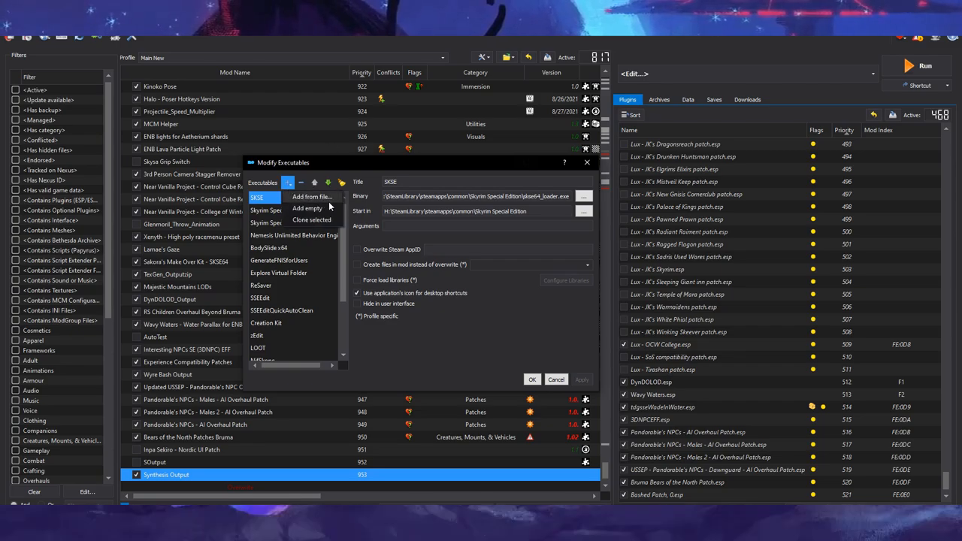
- Add C:\Synthesis\Synthesis.exe as an executable creating files in the Synthesis Output mod
{"action": "left_click", "coordinate": [311, 196]}
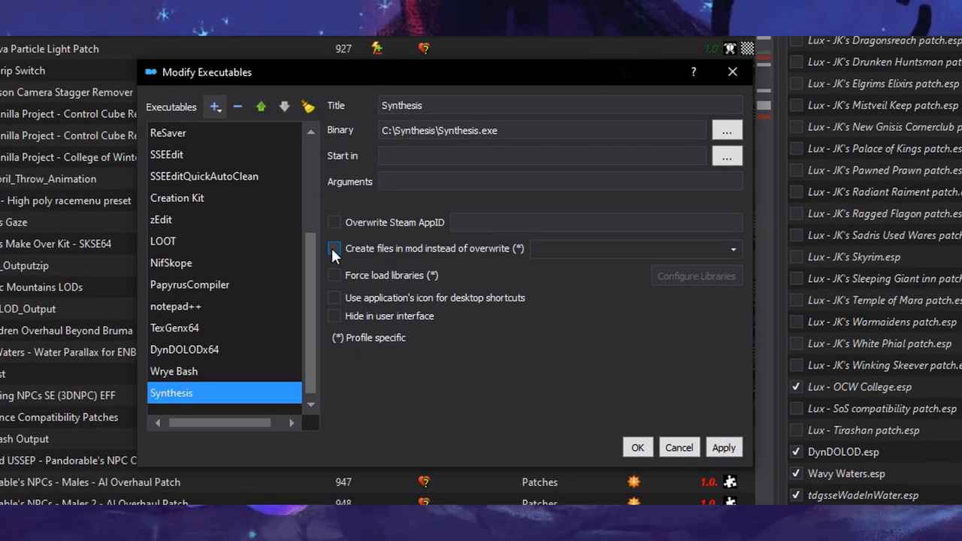
{"action": "left_click", "coordinate": [334, 248]}
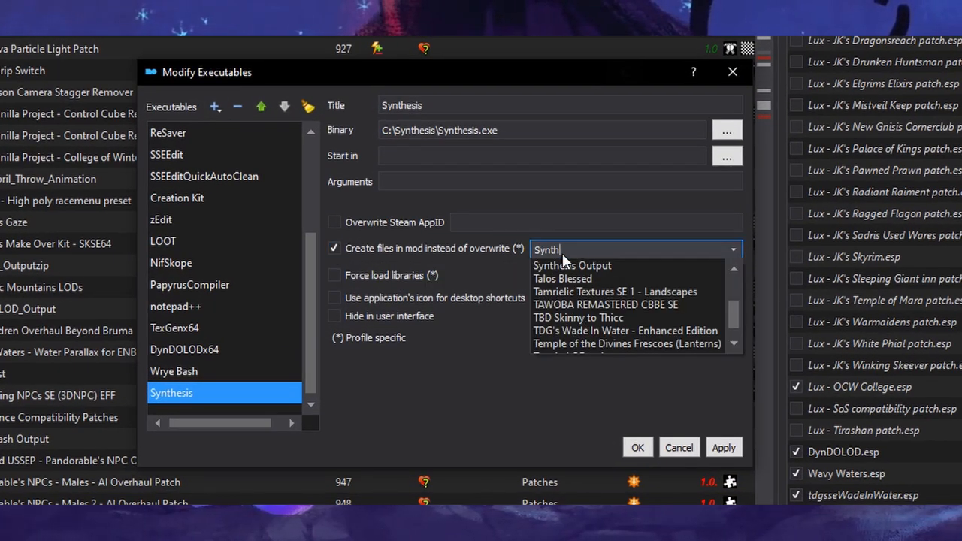
{"action": "left_click", "coordinate": [571, 264]}
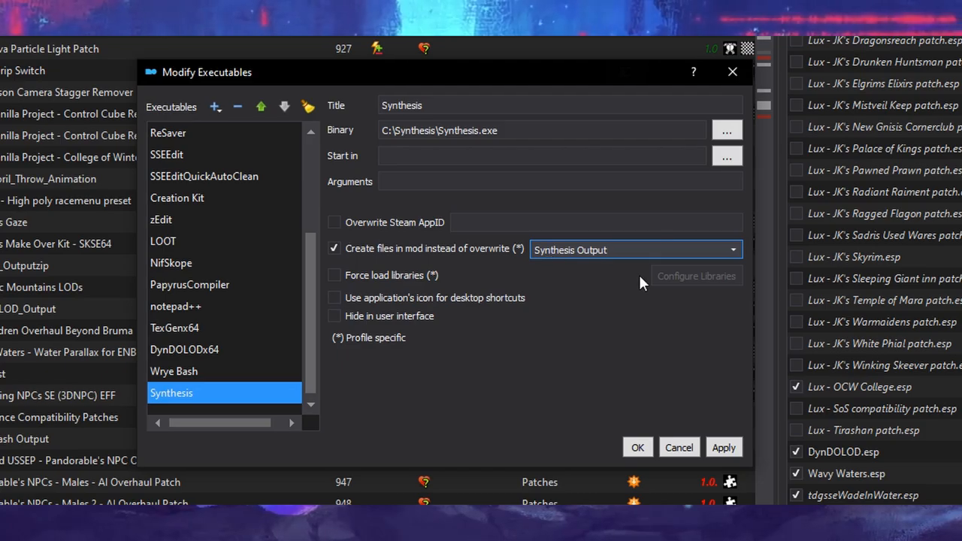
{"action": "left_click", "coordinate": [637, 448]}
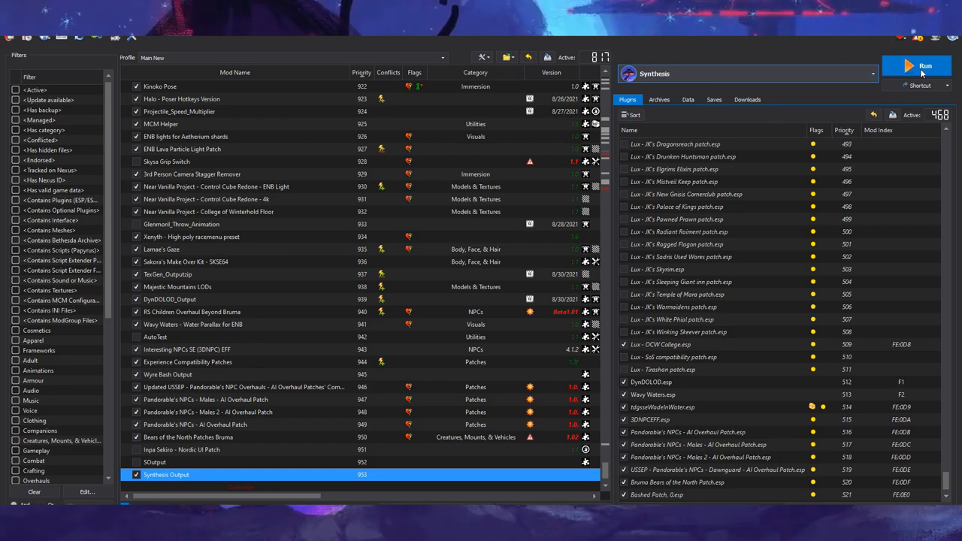
- Launch Synthesis through the mod manager's Run button
{"action": "left_click", "coordinate": [916, 66]}
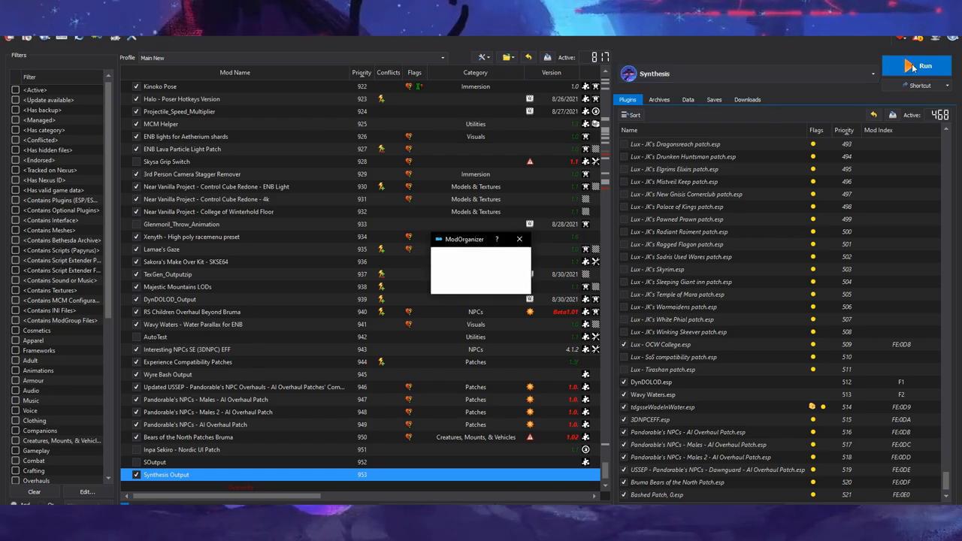
{"action": "left_click", "coordinate": [917, 66]}
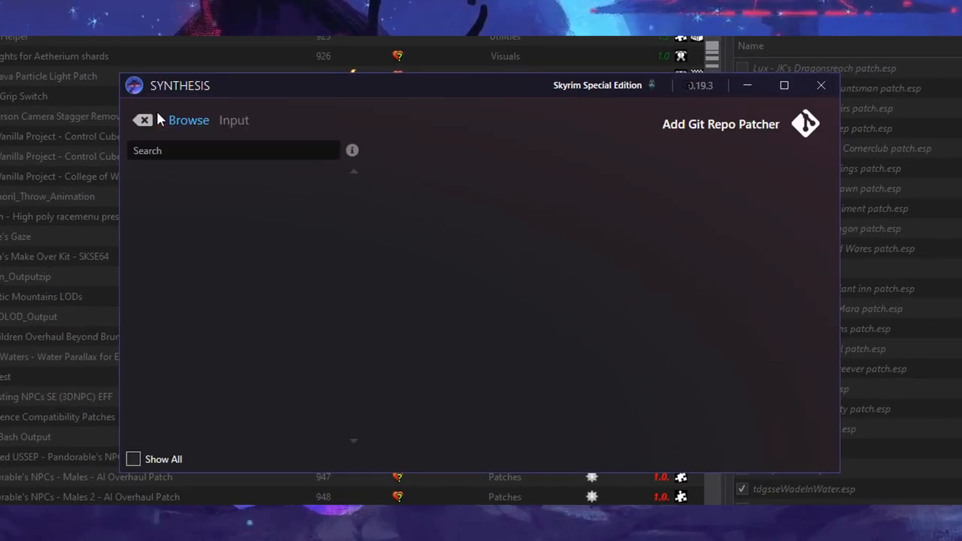
- Add patchers including ExperienceMutagenPatcher from their Git repositories and run them all
{"action": "left_click", "coordinate": [233, 151]}
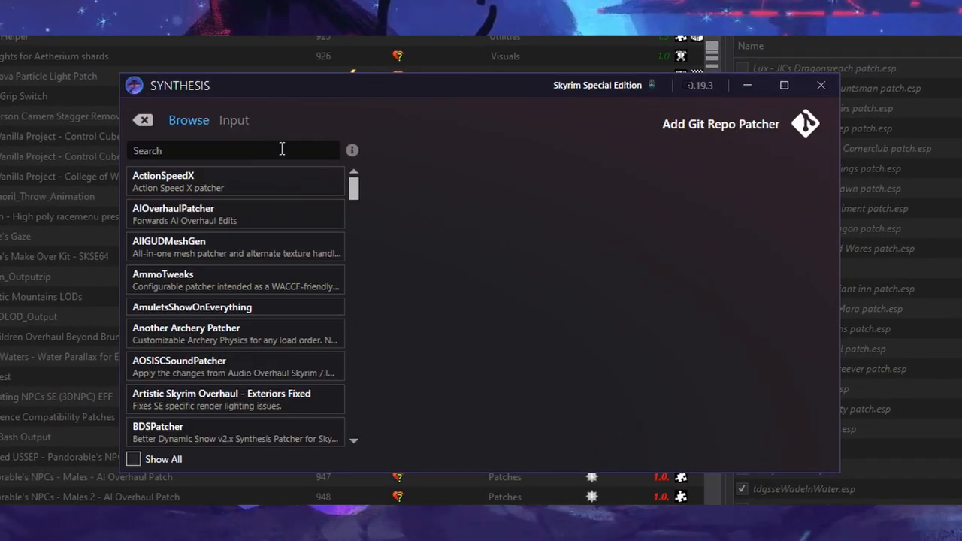
{"action": "left_click", "coordinate": [173, 214]}
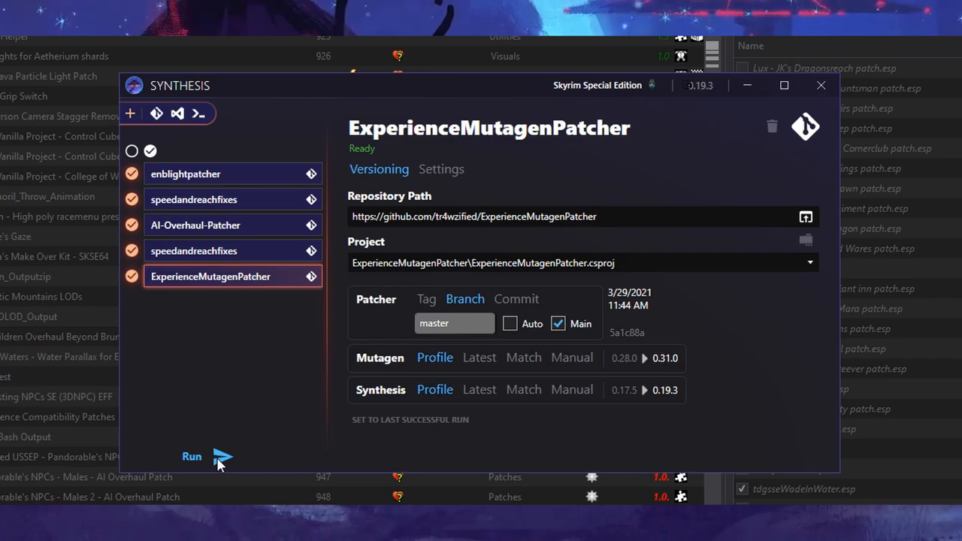
{"action": "left_click", "coordinate": [193, 456]}
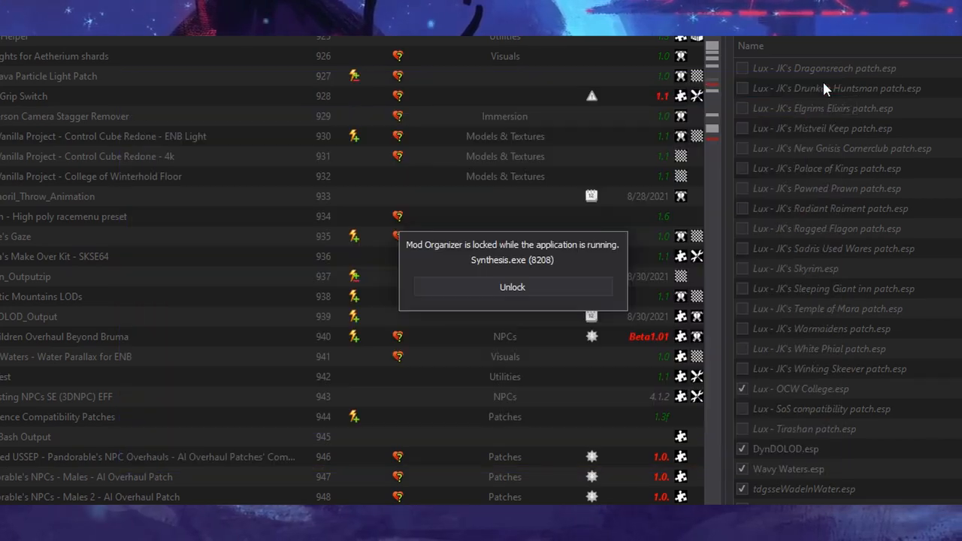
- Unlock the mod manager and enable Synthesis.esp at the bottom of the plugin list
{"action": "left_click", "coordinate": [511, 286]}
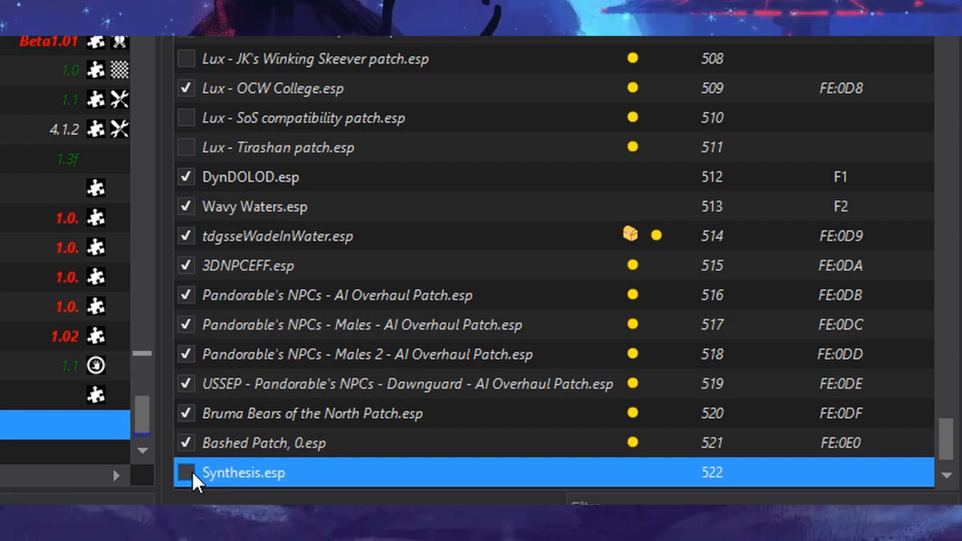
{"action": "left_click", "coordinate": [187, 472]}
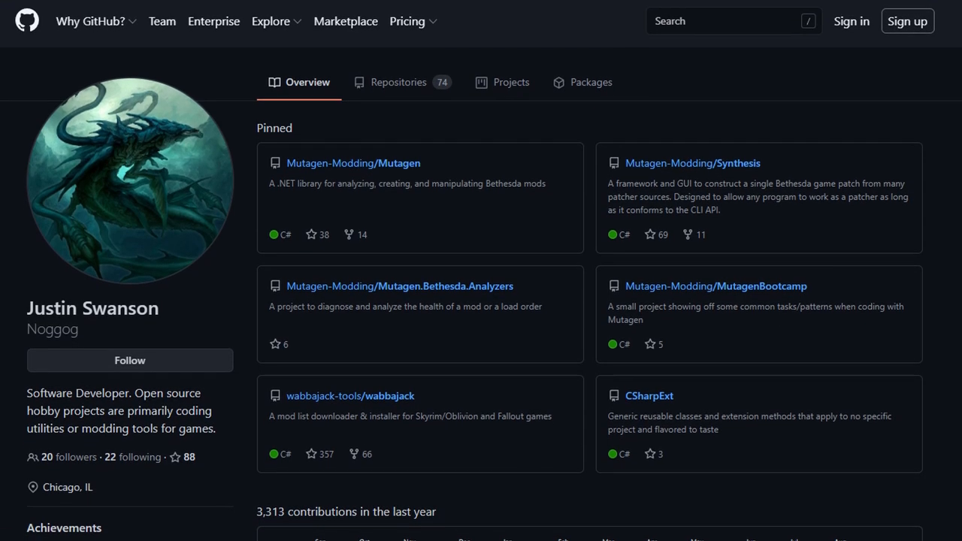
- Scroll through the developer's pinned Mutagen repositories, then leave the browser for the game
{"action": "scroll", "scroll_direction": "down", "scroll_amount": 3}
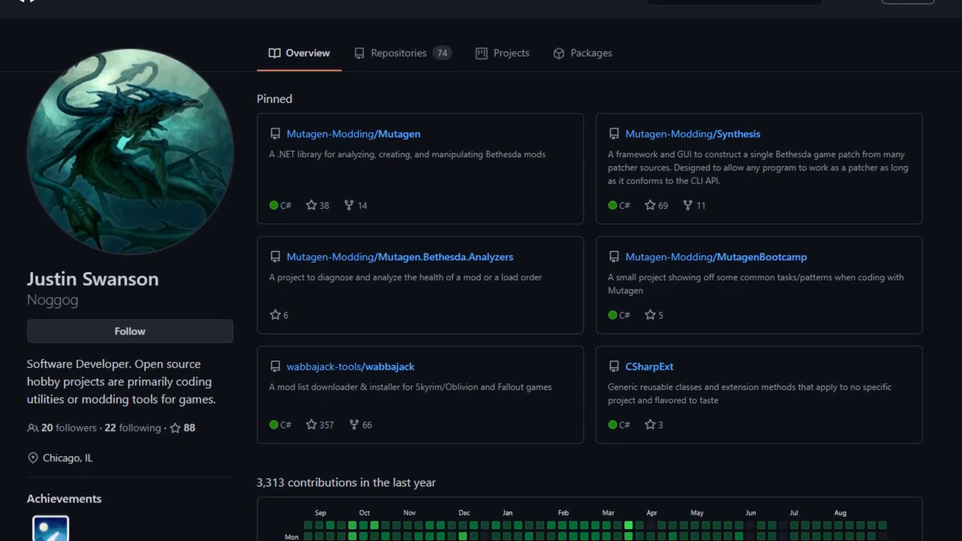
{"action": "scroll", "scroll_direction": "down", "scroll_amount": 3}
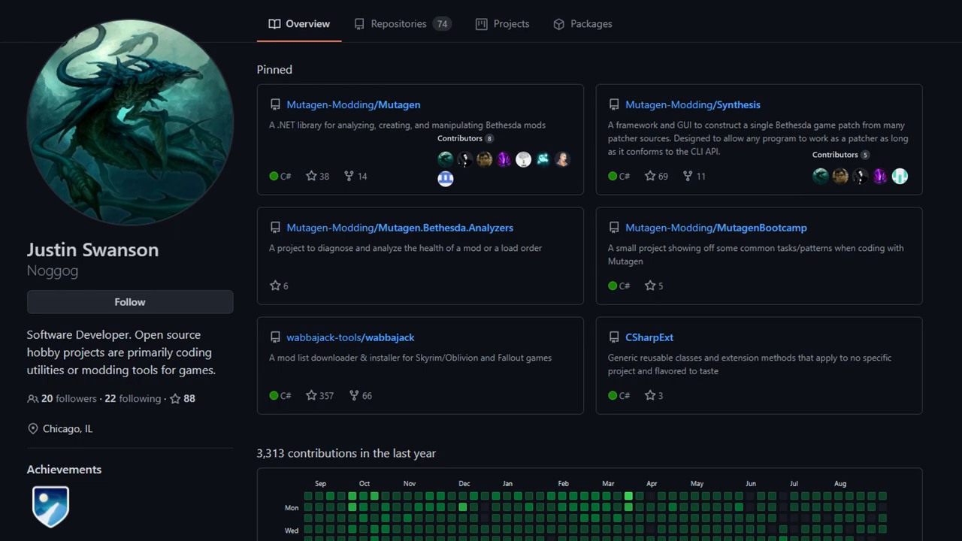
{"action": "scroll", "scroll_direction": "down", "scroll_amount": 3}
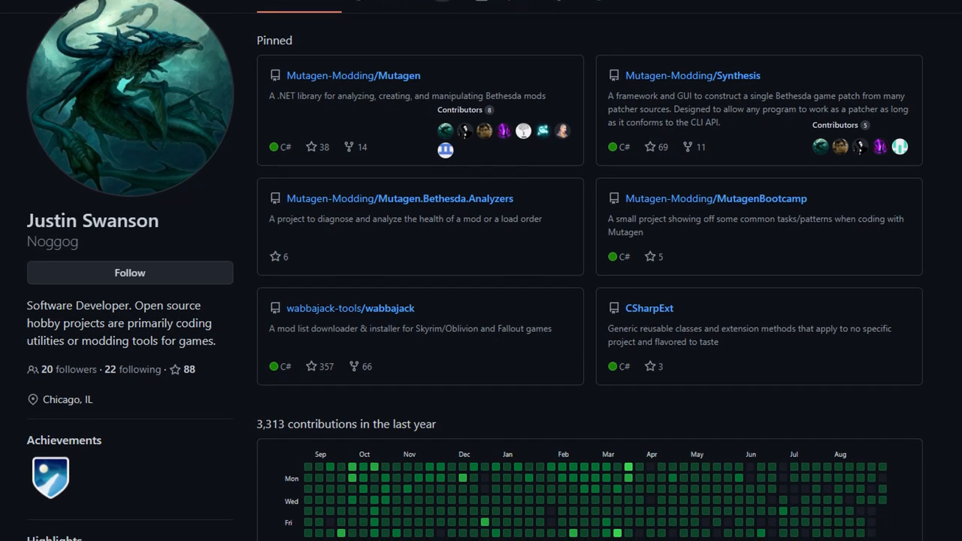
{"action": "scroll", "scroll_direction": "down", "scroll_amount": 3}
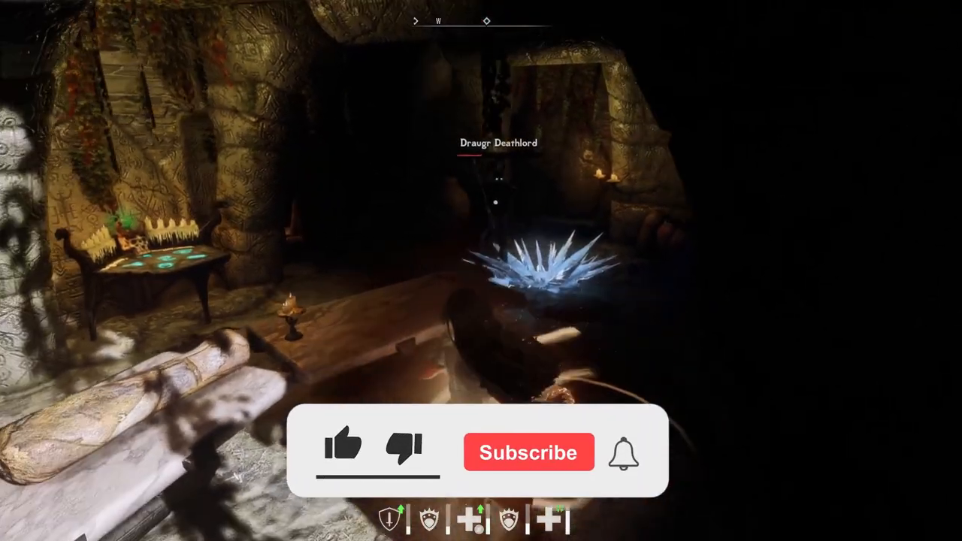
{"action": "left_click", "coordinate": [529, 451]}
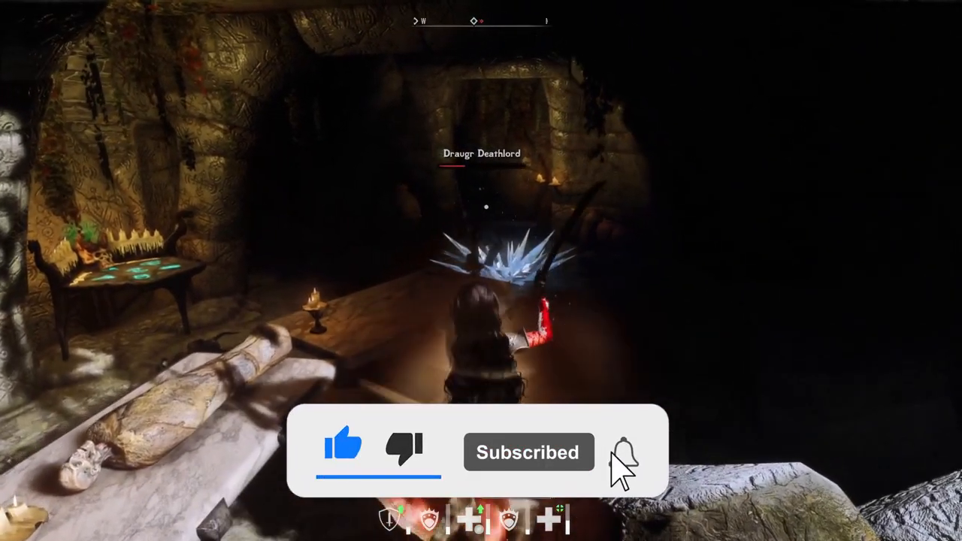